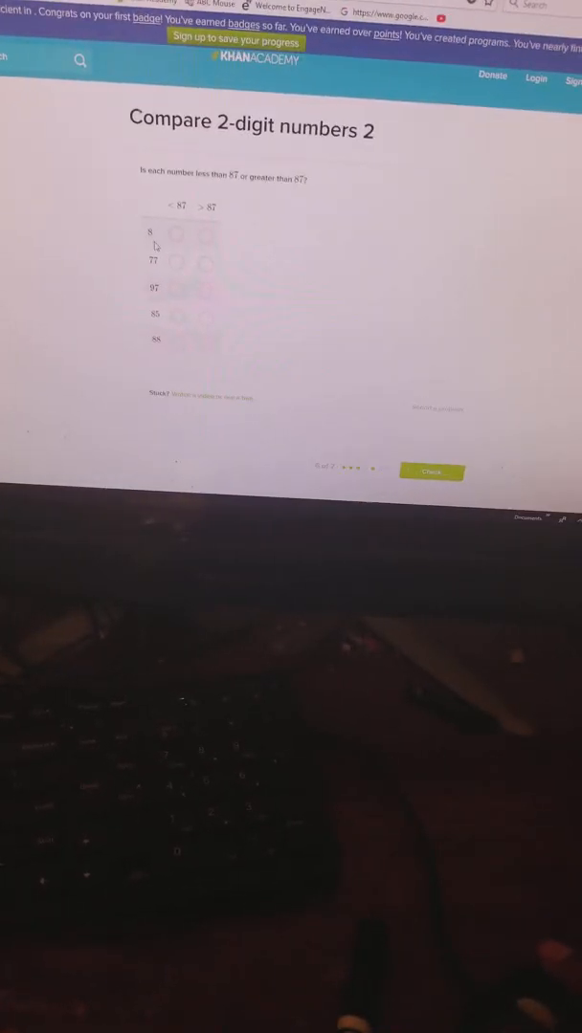
Step: Sort 8, 77, 85 below 87 and 97 above it, then check the answer
left_click(186, 239)
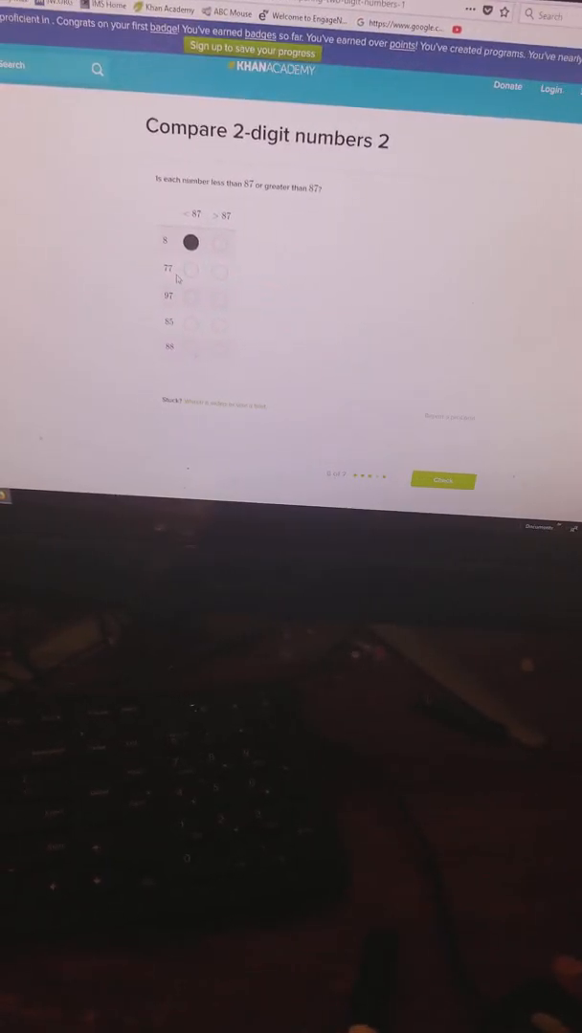
left_click(193, 273)
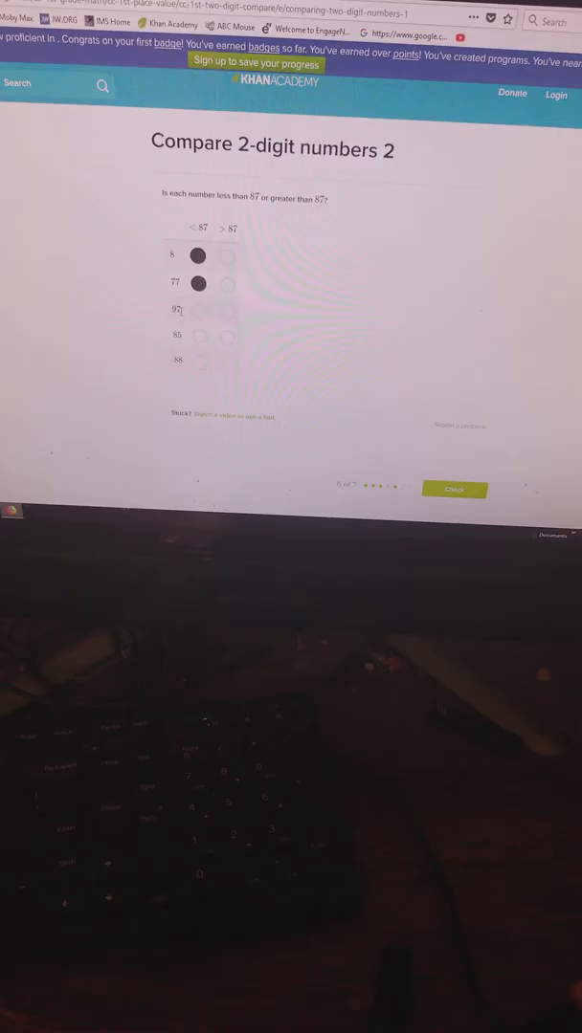
left_click(218, 316)
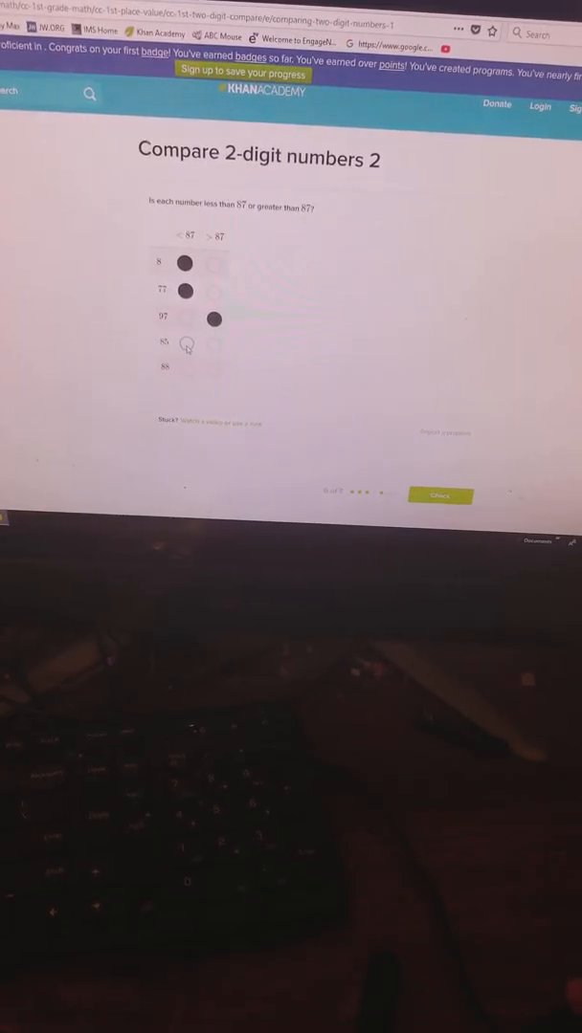
left_click(178, 342)
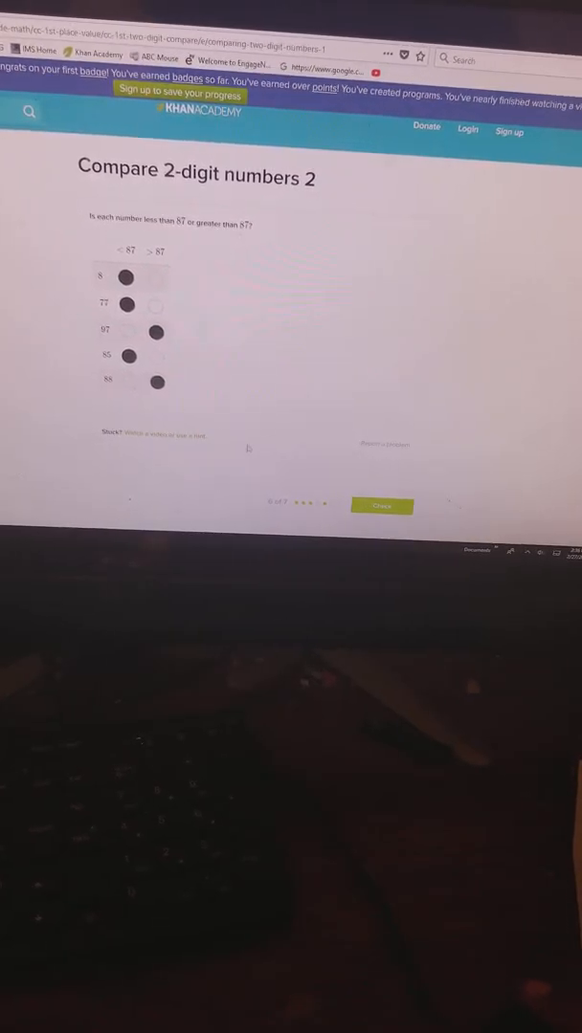
left_click(381, 505)
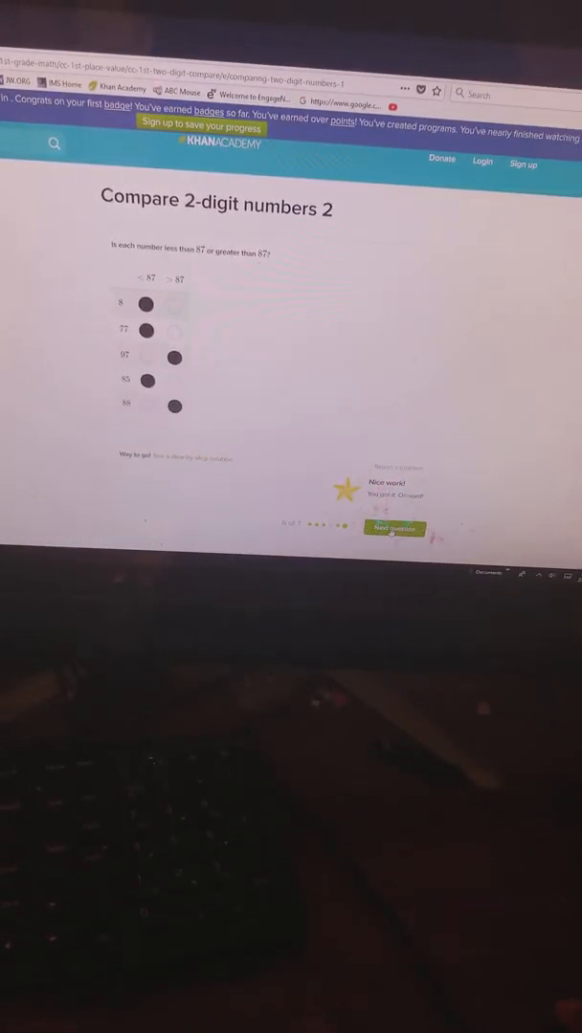
Step: Choose Allison (49 books) as having more, check, and view the set summary
left_click(395, 528)
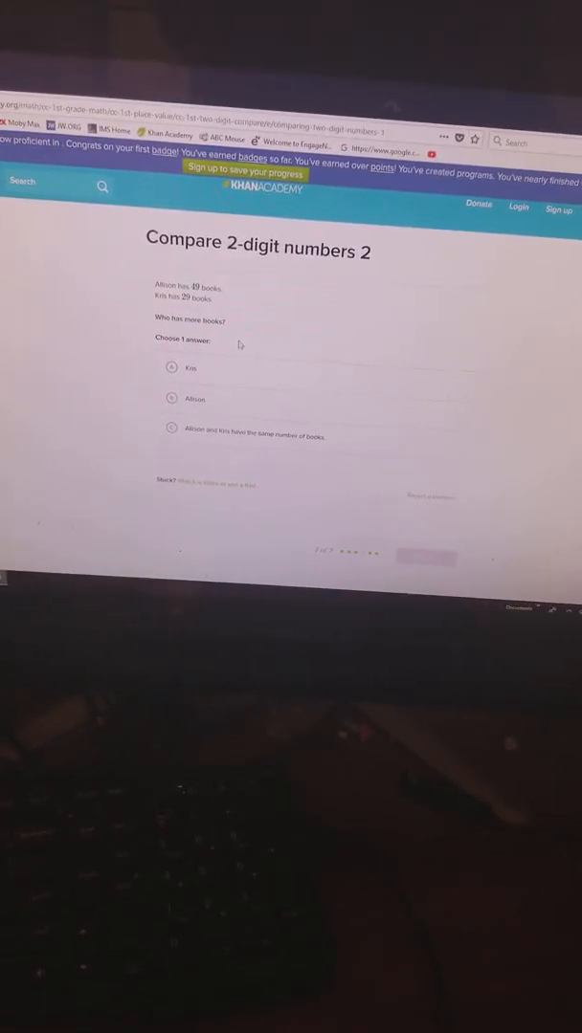
left_click(171, 398)
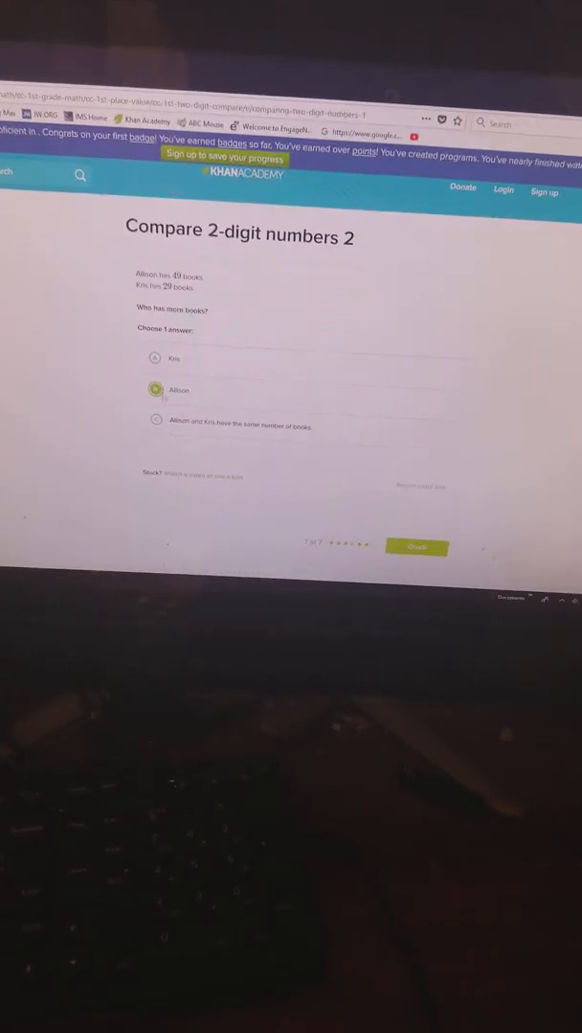
left_click(415, 548)
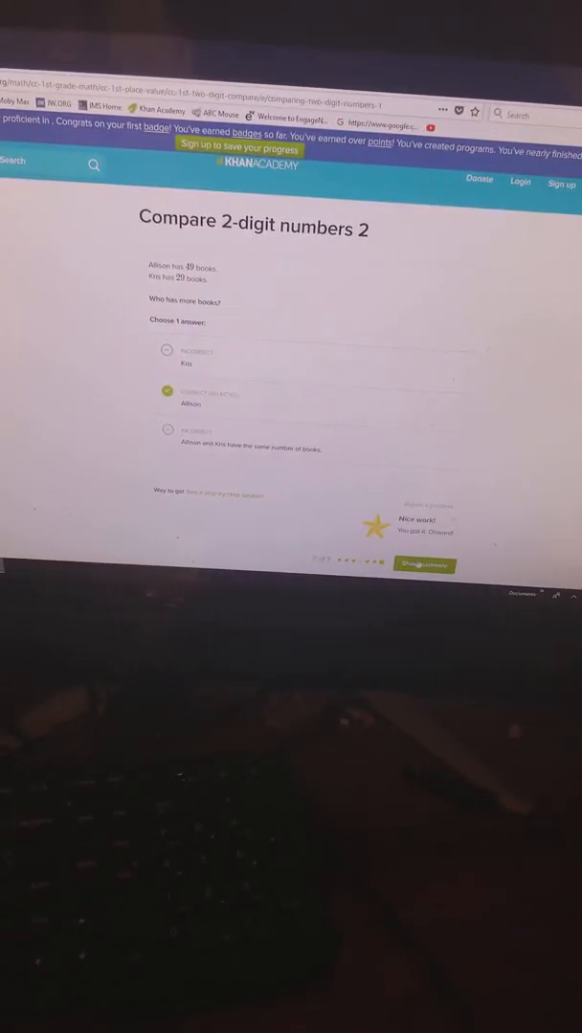
left_click(425, 564)
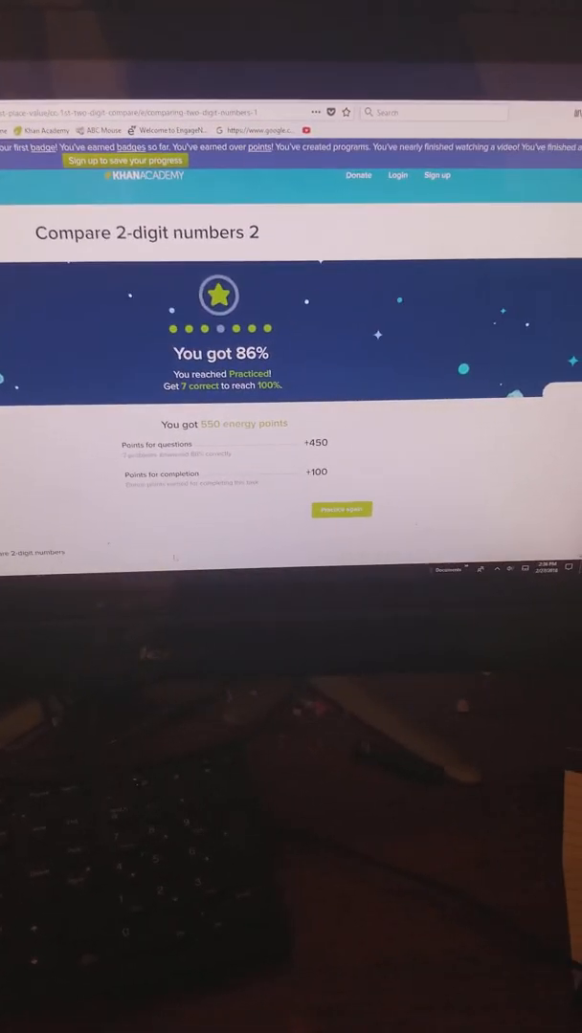
Step: Continue from the 86% results to the Compare 2-digit numbers exercise
left_click(340, 508)
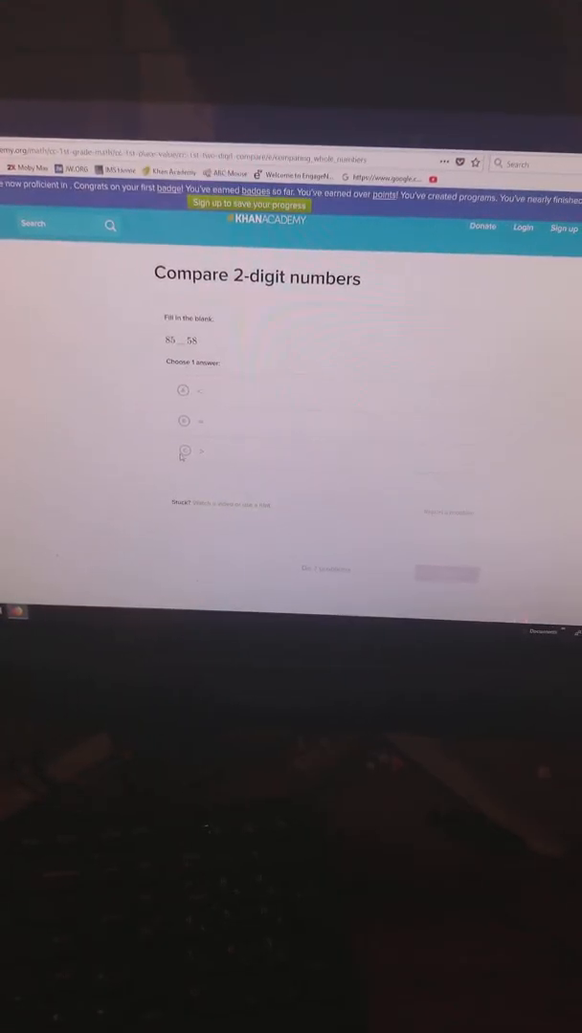
Step: Answer 85 > 58 and 69 < 96, check, and go to 61 __ 66
left_click(185, 469)
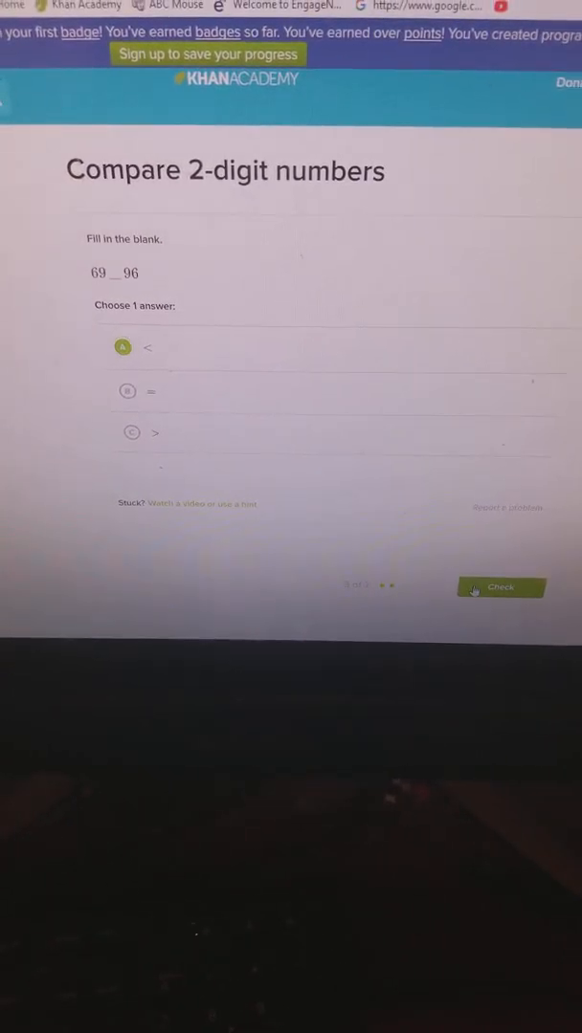
left_click(500, 587)
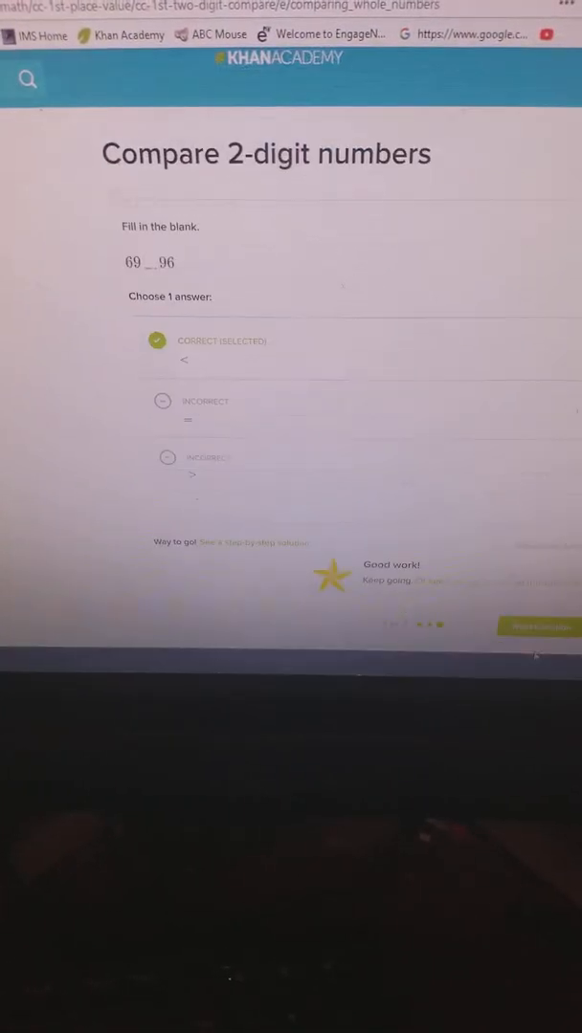
left_click(538, 628)
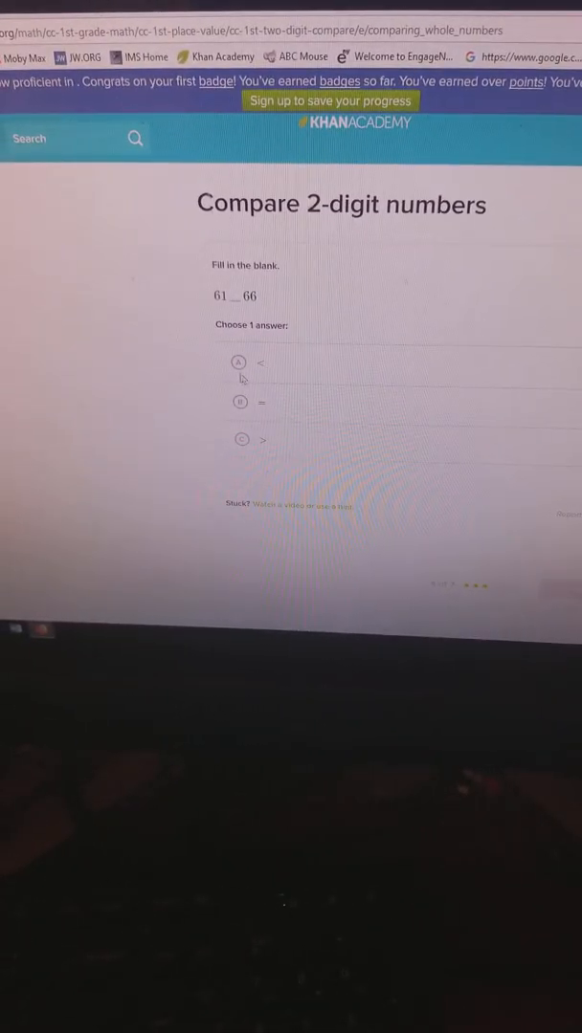
Step: Answer 61 < 66, 21 > 12, 43 > 26 and 82 > 28, reaching 7/7 correct
left_click(238, 362)
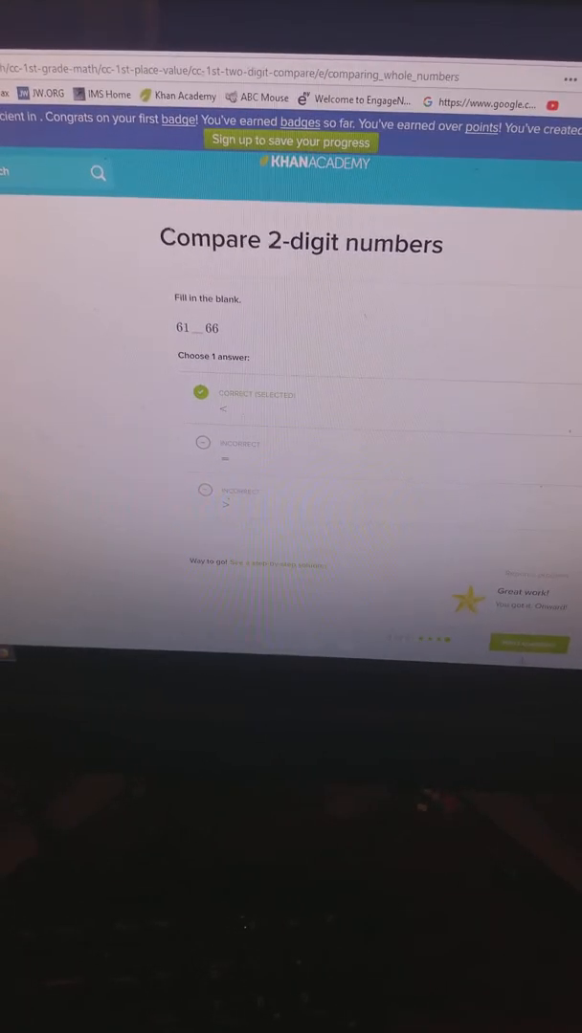
left_click(529, 643)
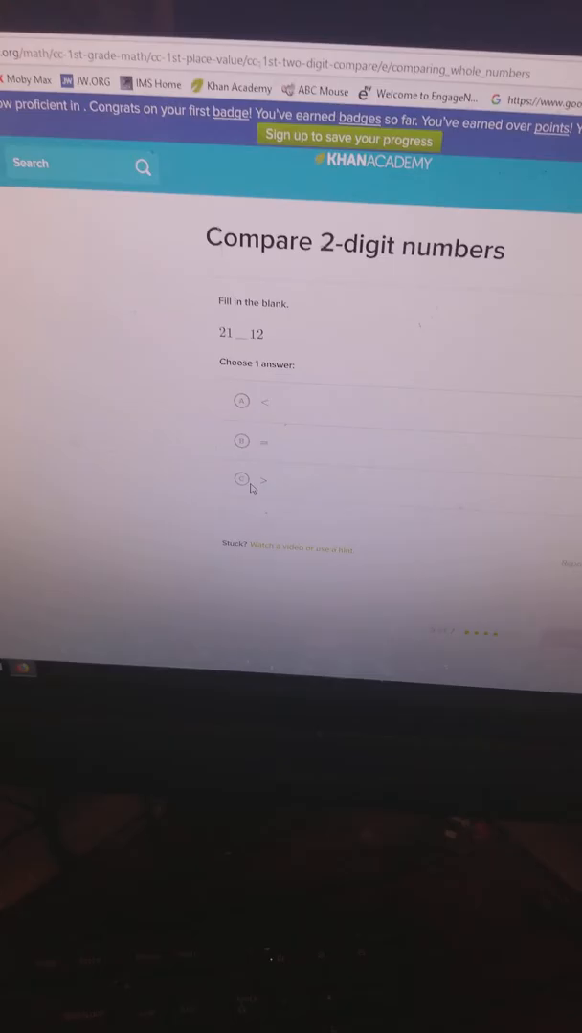
left_click(241, 478)
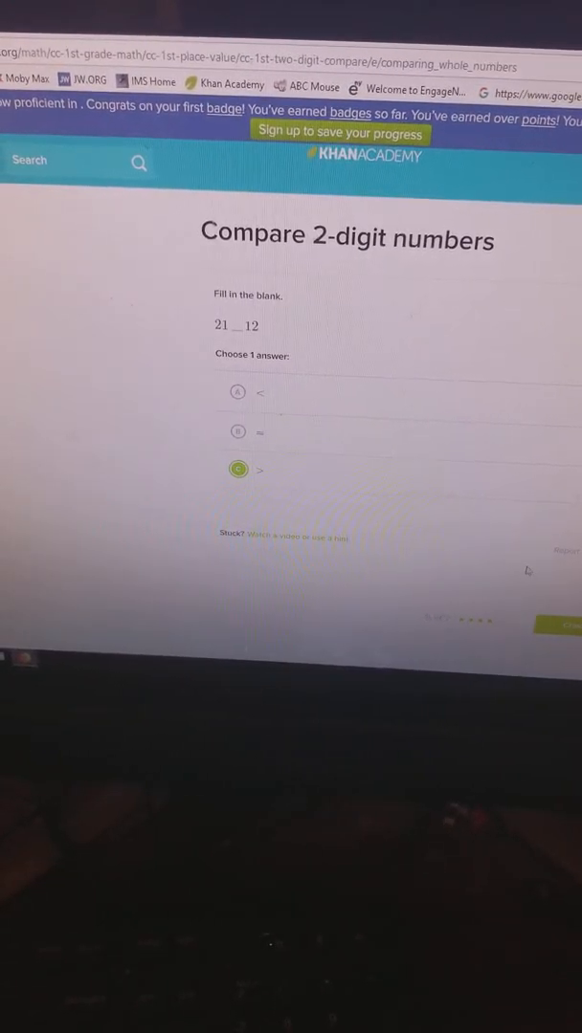
left_click(567, 626)
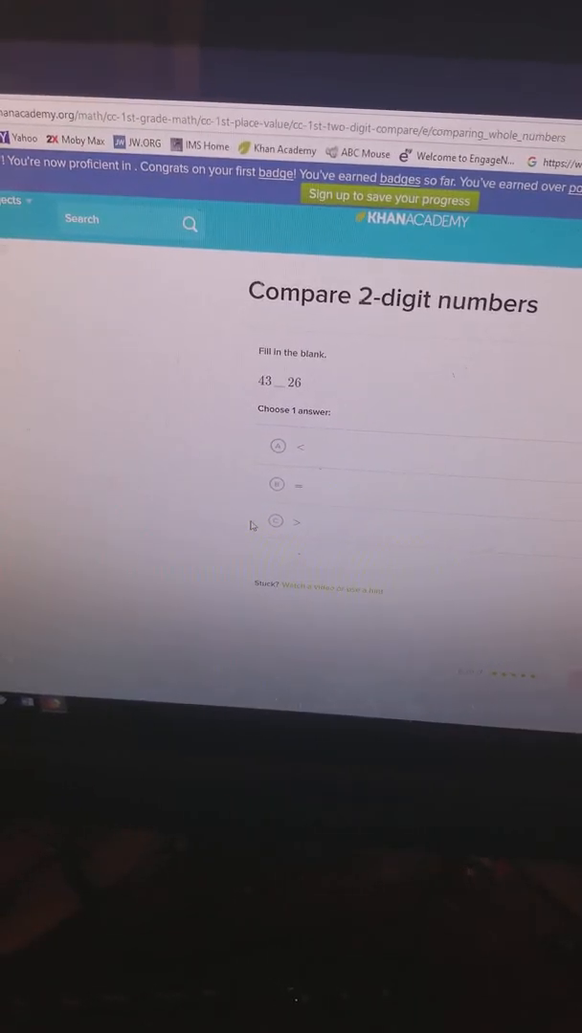
left_click(276, 522)
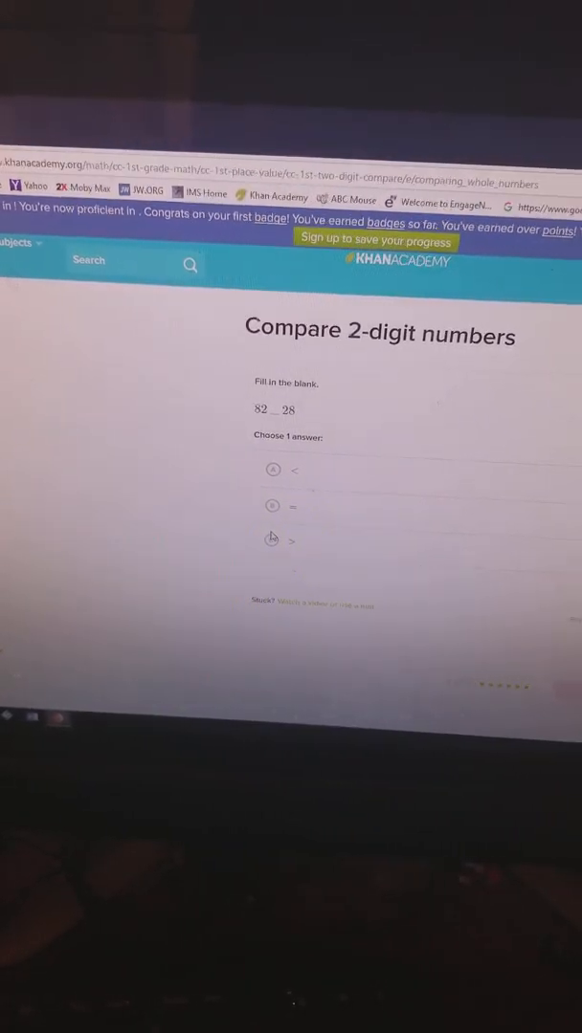
left_click(271, 539)
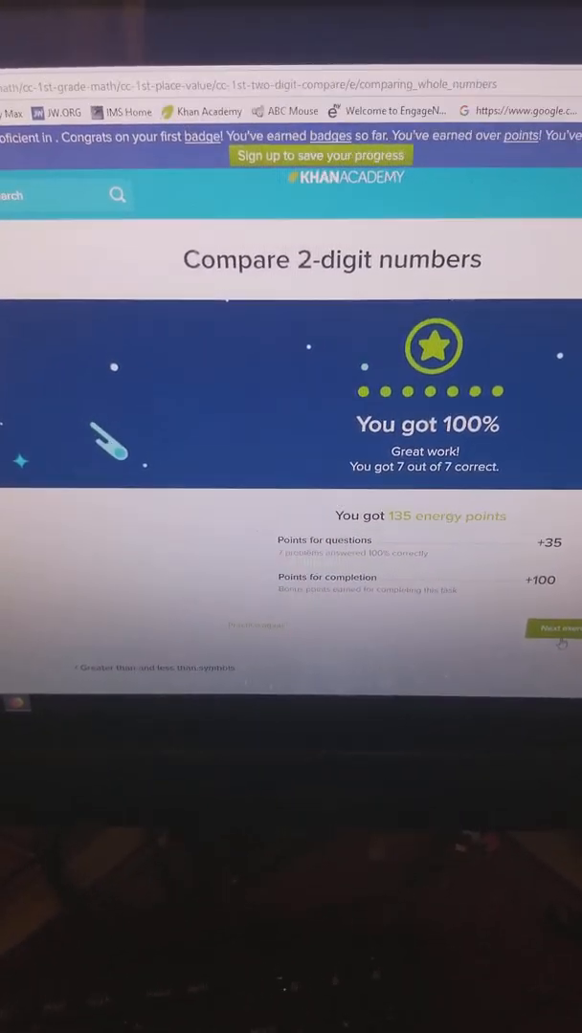
Step: Open Compare 2-digit numbers 2 and its 36, 63, 64, 93 ordering question
left_click(552, 628)
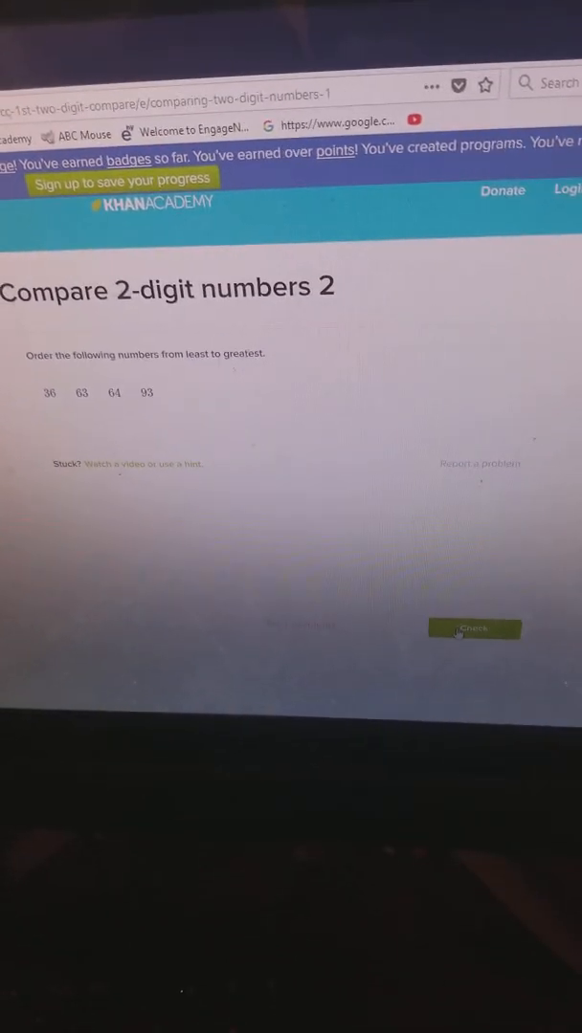
Step: Check the 36, 63, 64, 93 ordering and advance to the compare-to-30 question
left_click(474, 629)
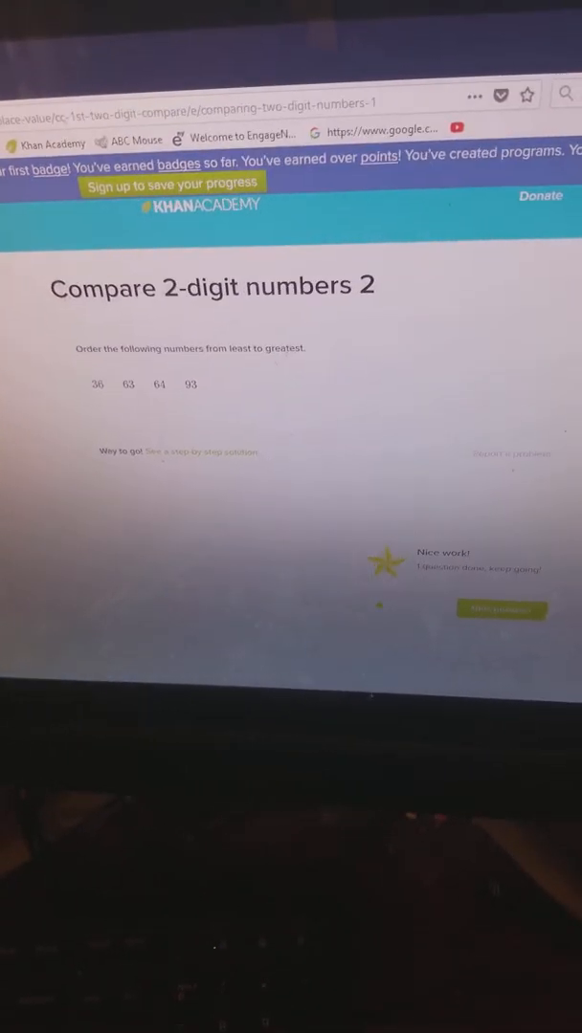
left_click(500, 611)
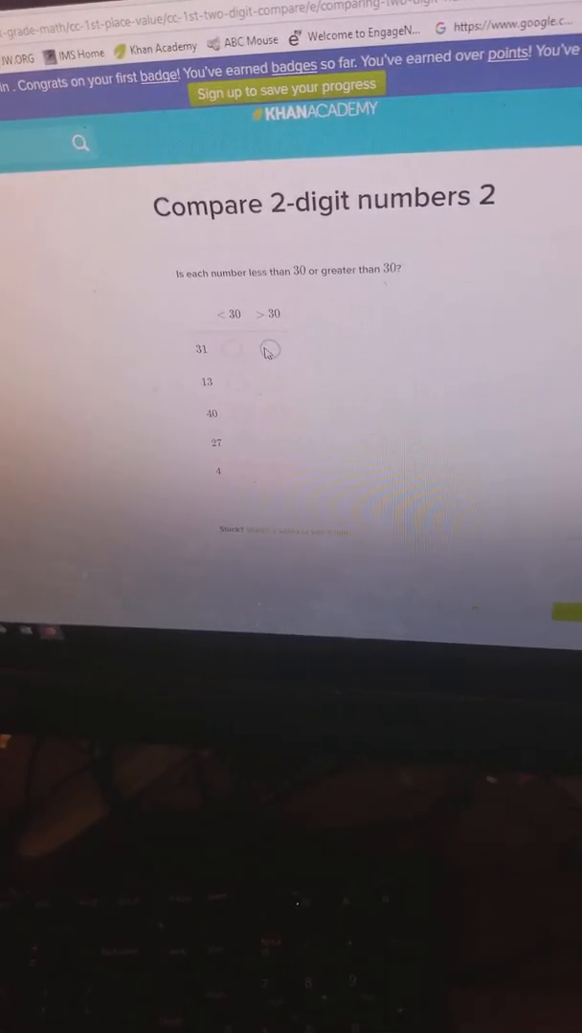
Step: Mark 31 and 40 as greater than 30 and 13 as less
left_click(269, 330)
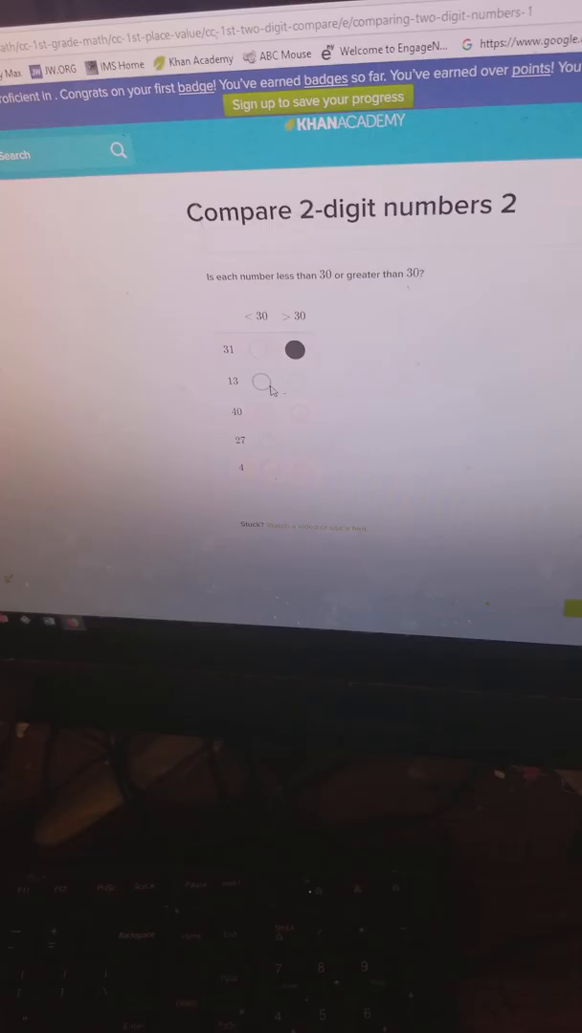
left_click(255, 375)
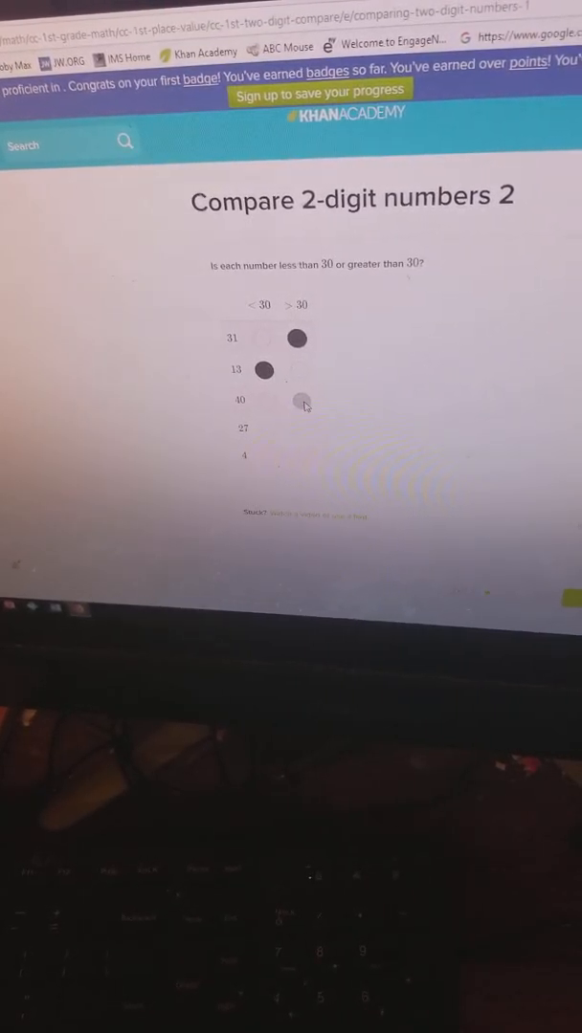
left_click(302, 401)
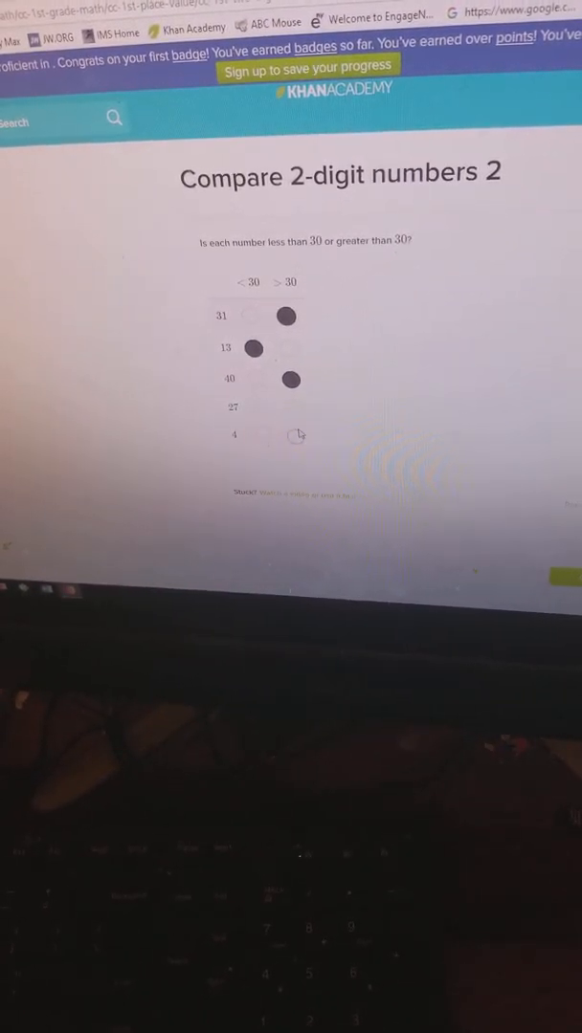